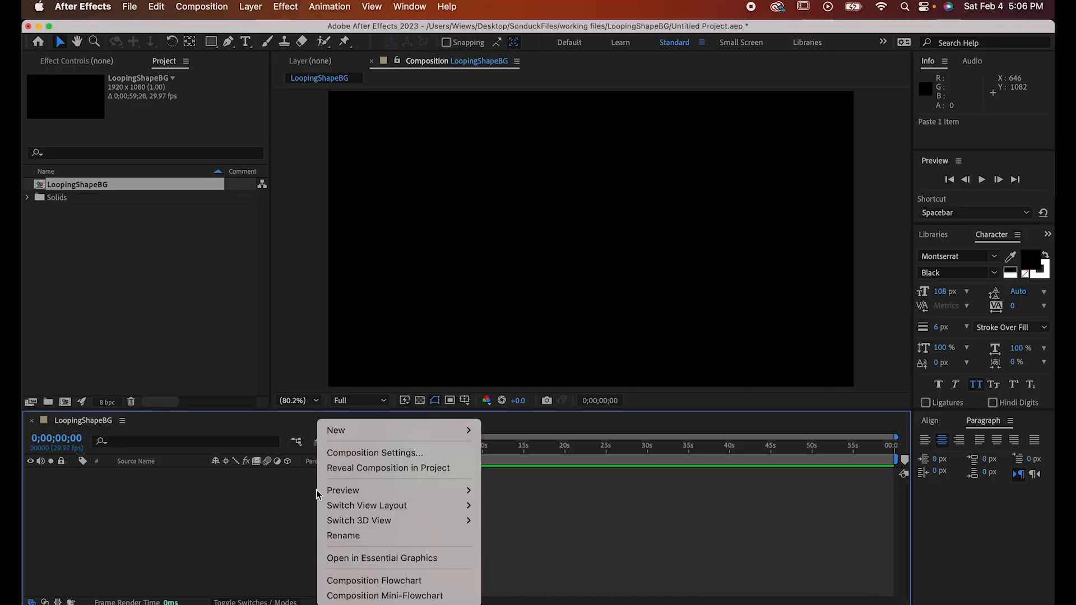
Add a full-frame 1920x1080 solid layer to the LoopingShapeBG composition
click(336, 431)
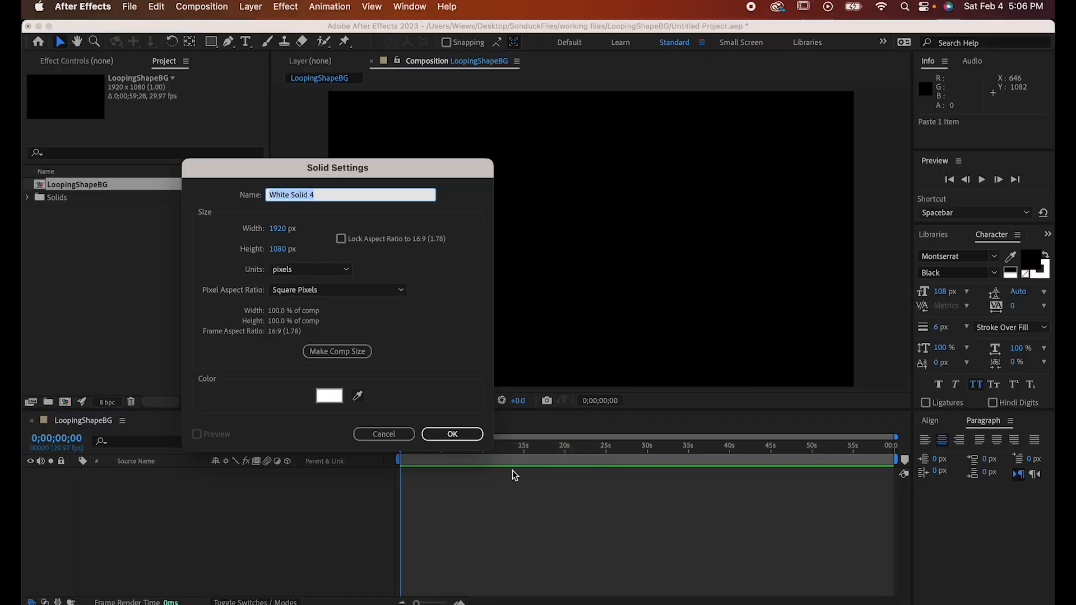
click(451, 434)
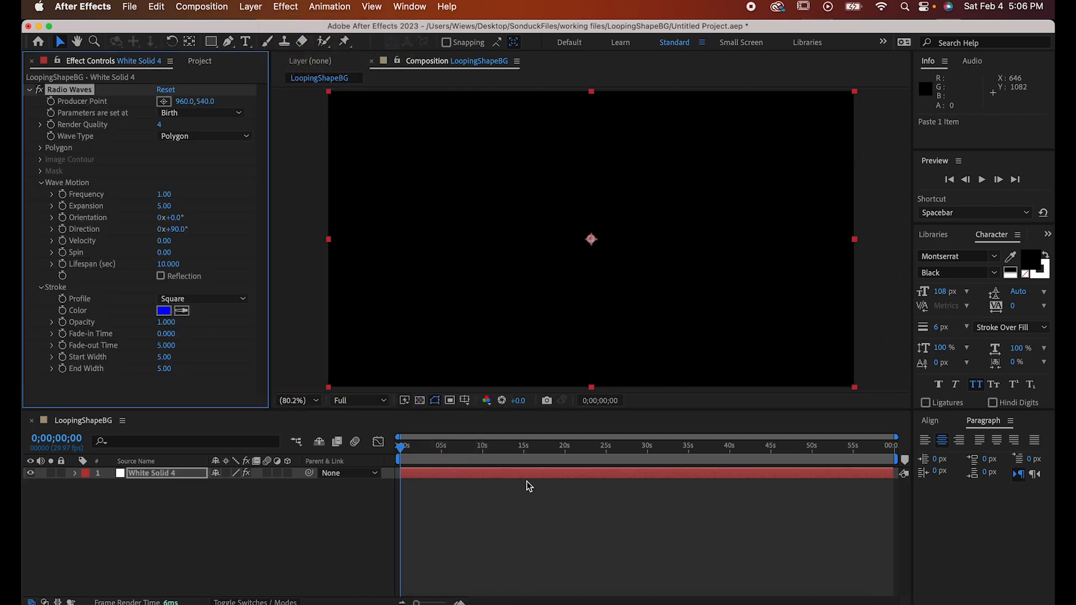
Scrub ahead to preview the expanding Radio Waves rings, then return to frame 0;00;00;00
click(648, 446)
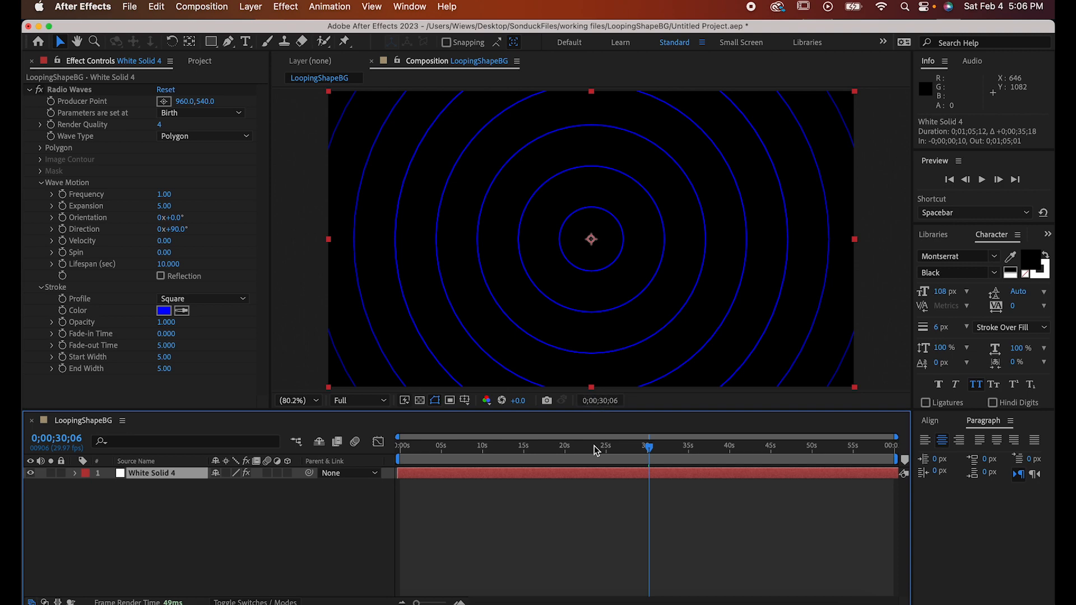
click(412, 446)
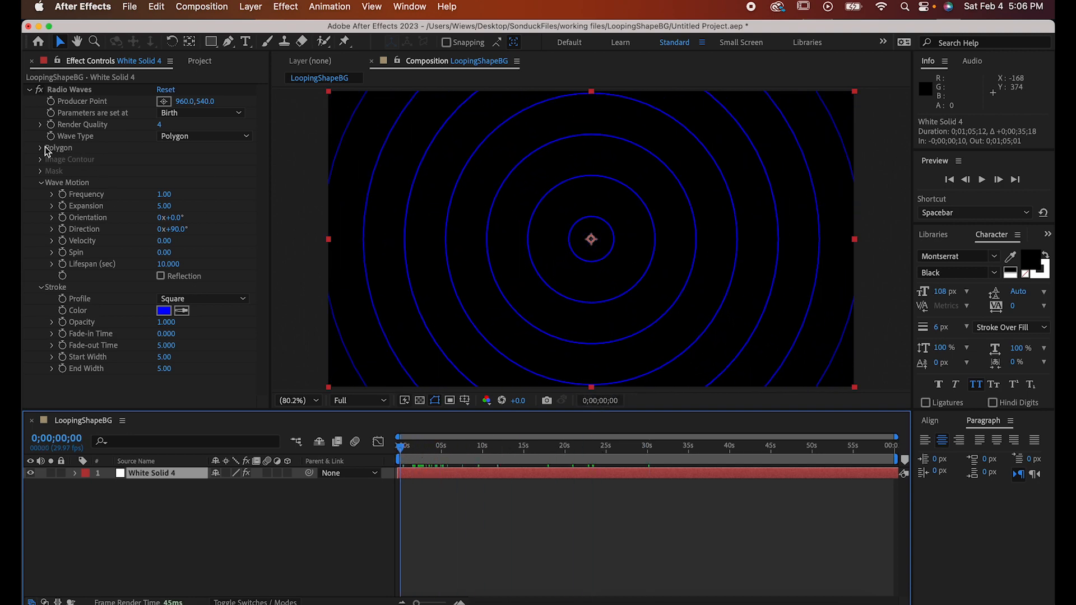
Make the waves six-sided hexagons with Expansion 2.5, Spin 5 and Lifespan 23.1
click(40, 147)
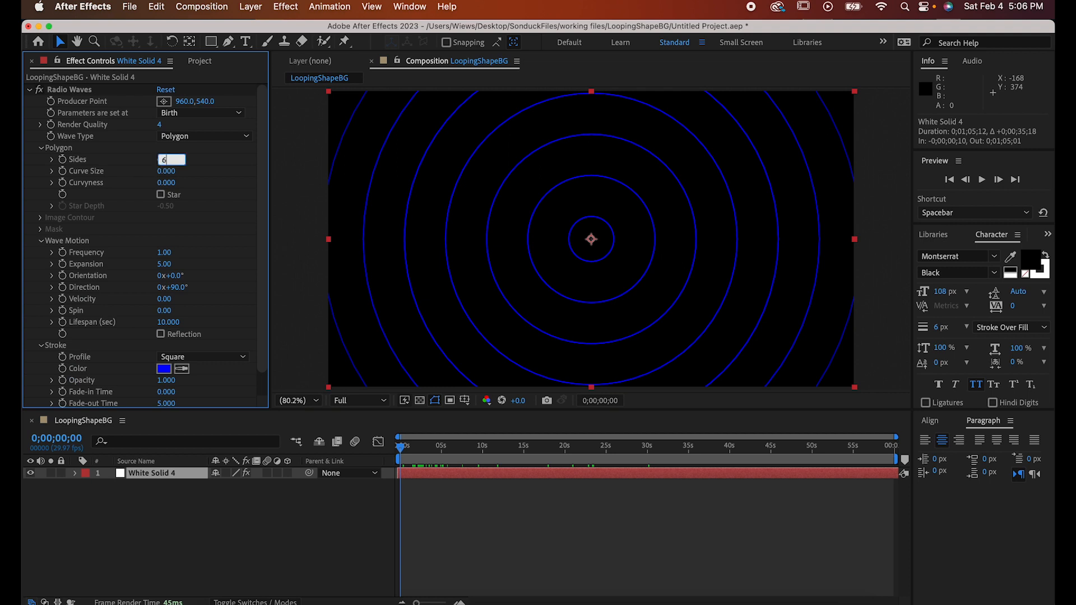
key(Return)
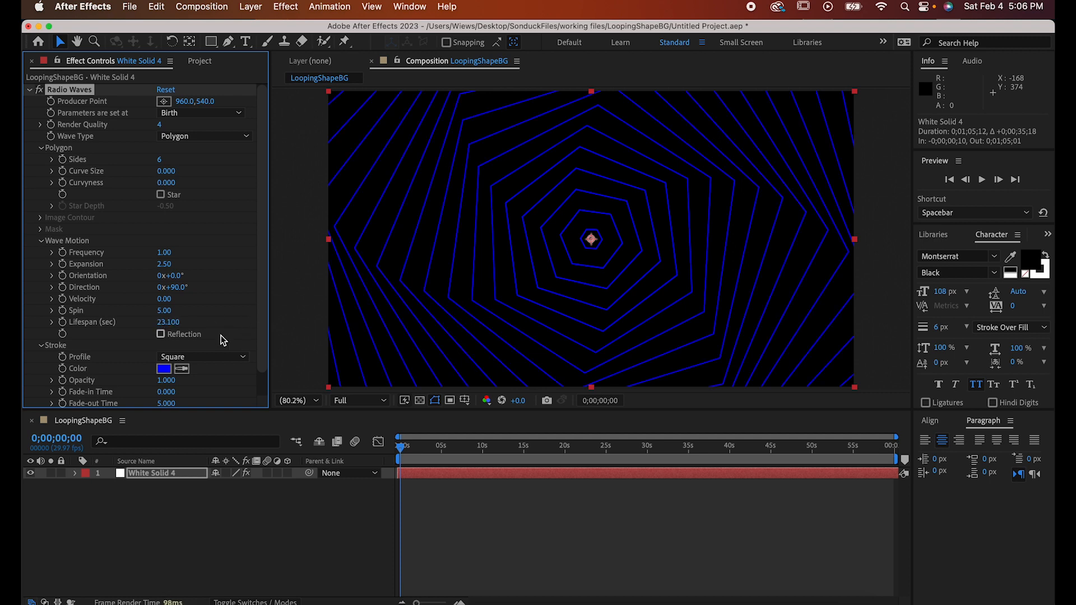
click(164, 369)
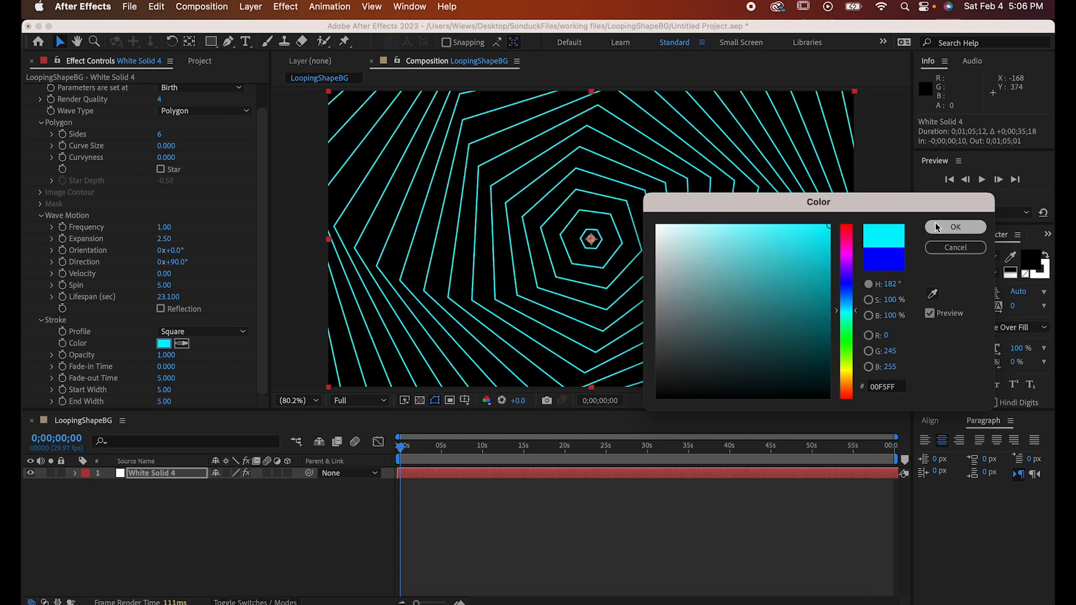
Set stroke colour #00F5FF, Fade-in Time 5, Start Width 1 and End Width 10
click(954, 227)
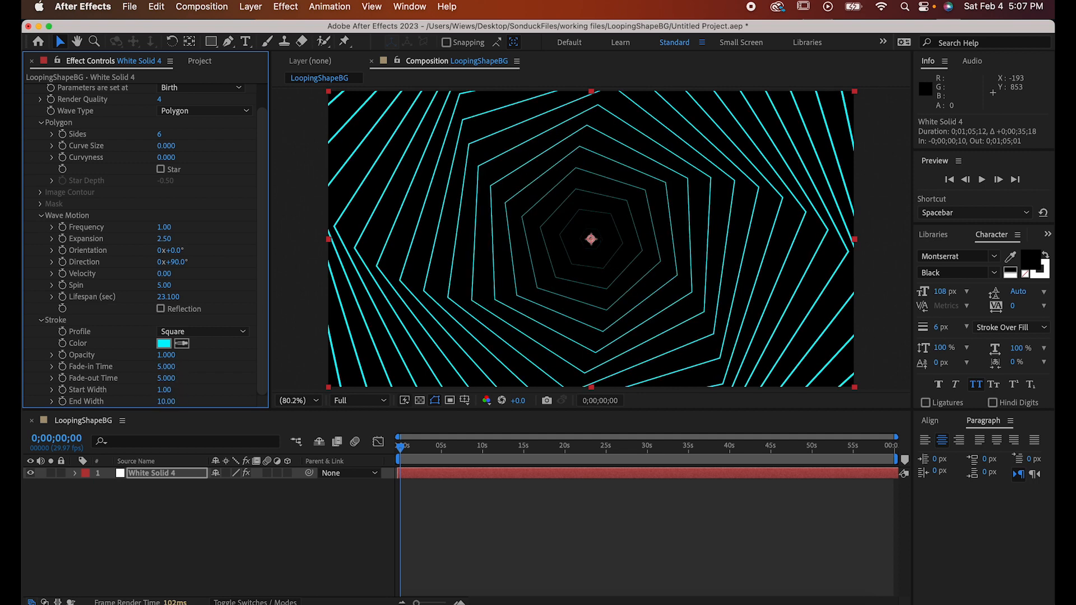
Apply a Glow effect to the waves layer and duplicate it as Glow 2 to edit its radius
click(284, 7)
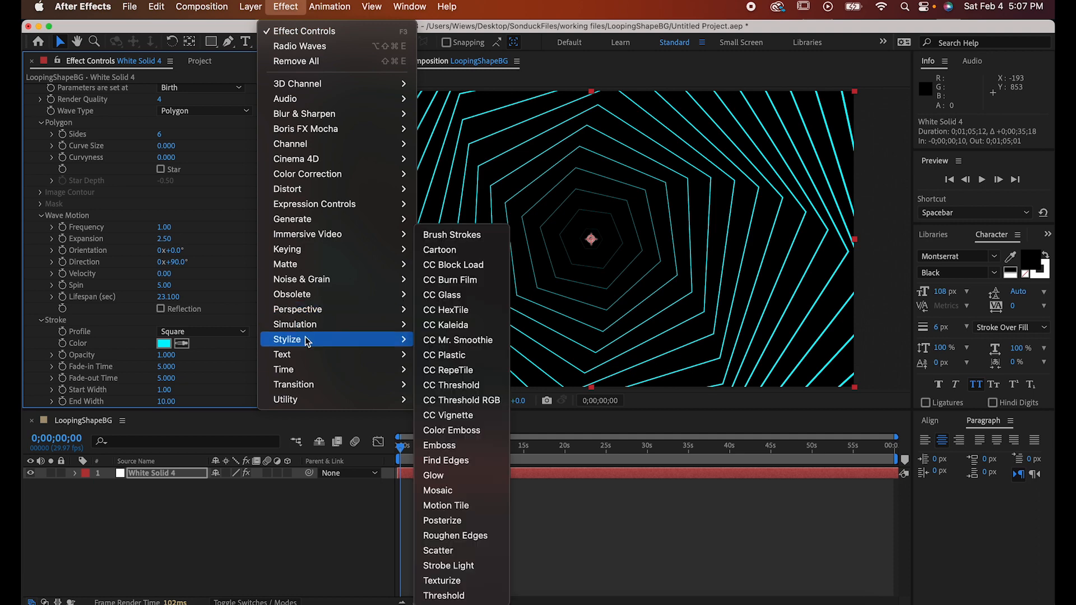
click(433, 475)
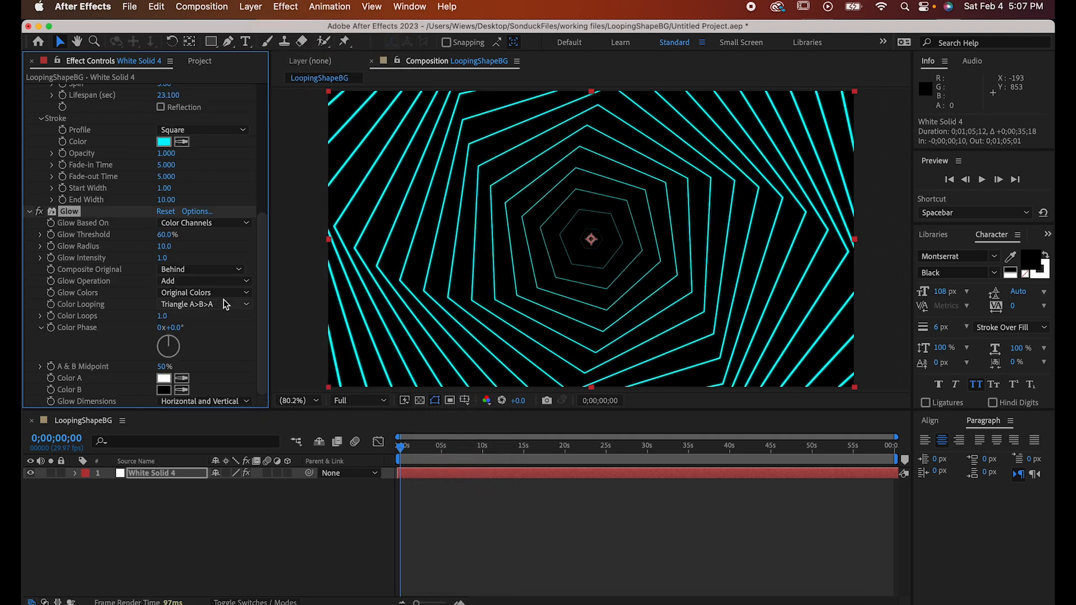
double_click(164, 246)
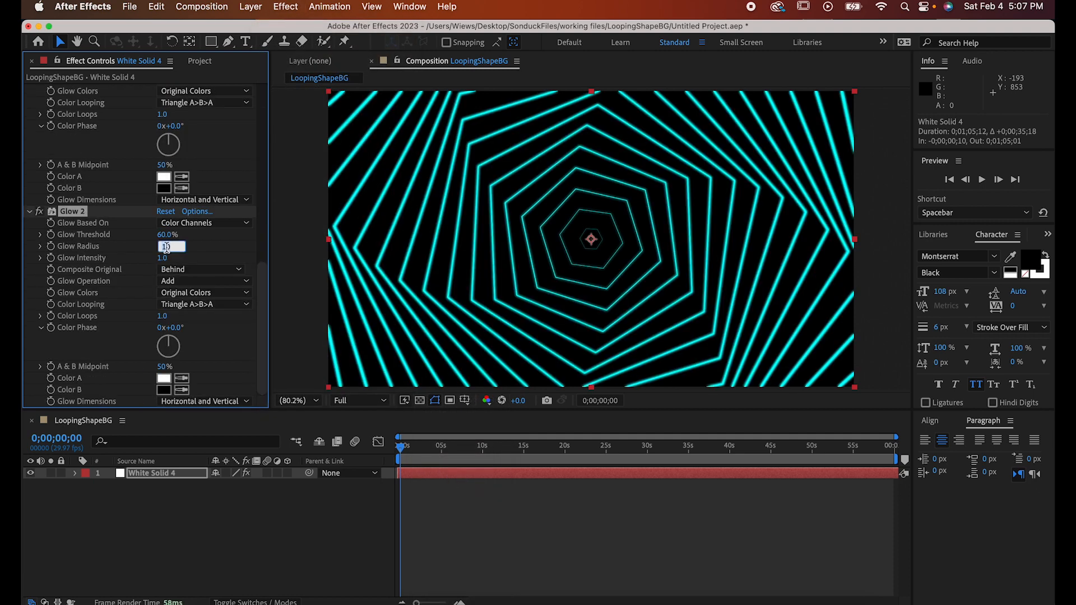